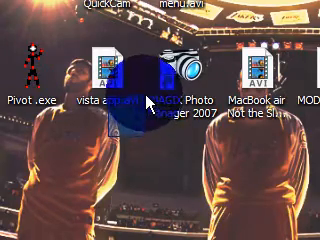
Step: Enter the Programs category and bring up the file-extension association list
click(20, 227)
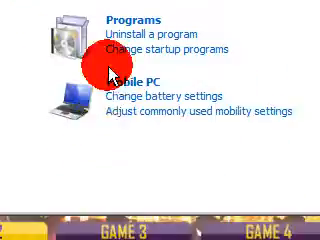
scroll(up, 3)
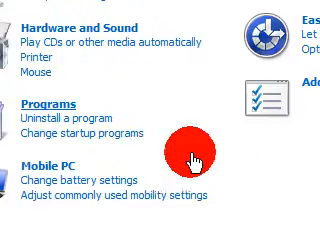
scroll(up, 3)
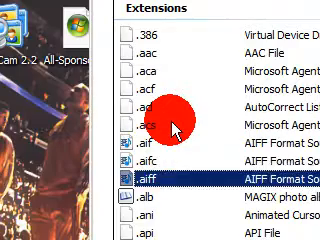
Step: Scroll the Extensions list down toward the .avi Video Clip entry
scroll(down, 3)
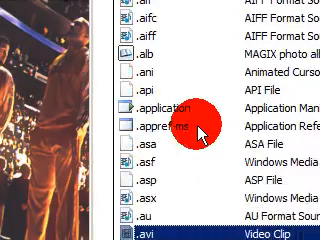
scroll(down, 3)
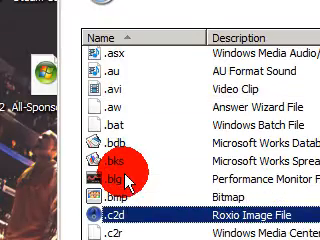
Step: Scroll to the Current Default column showing Windows Media Player for .avi
scroll(down, 3)
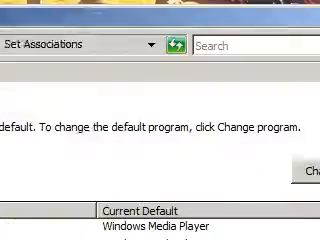
scroll(down, 3)
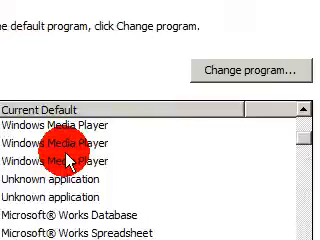